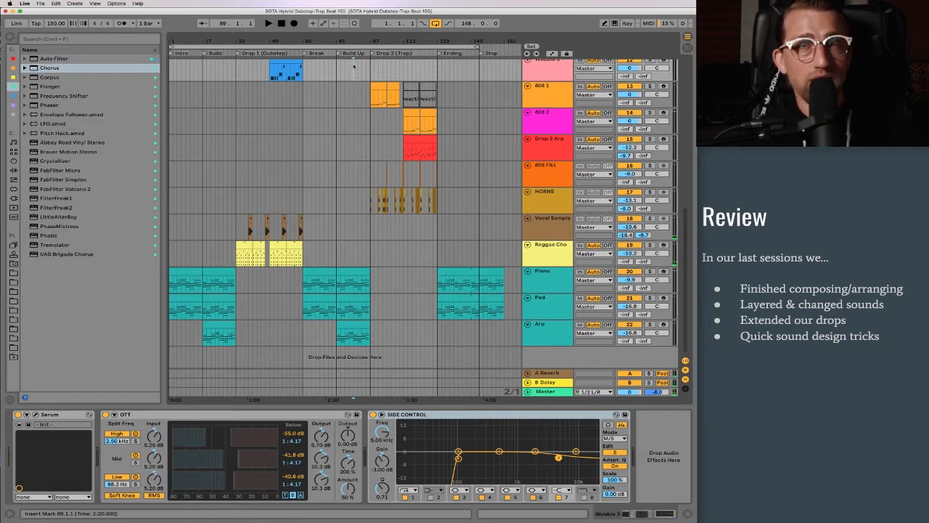
- Zoom into the Drop 1 start and select the Toms track
click(268, 23)
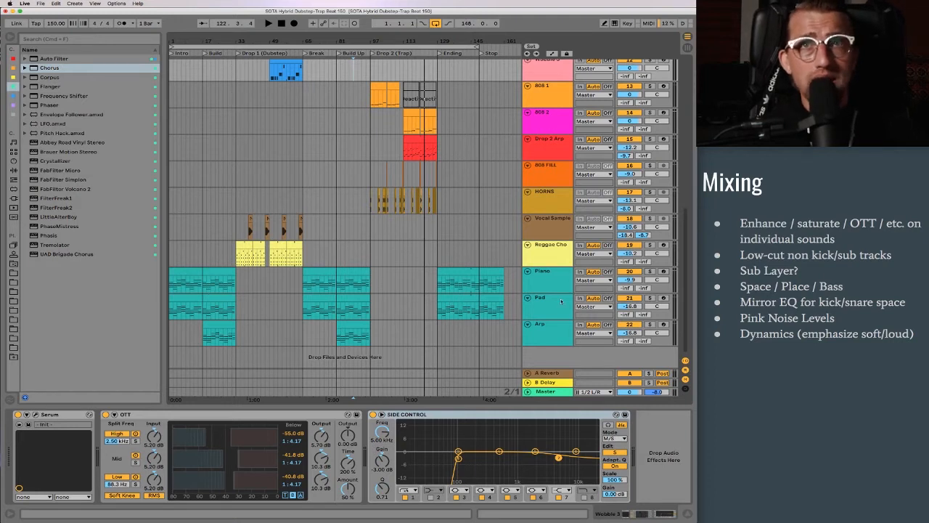
click(540, 298)
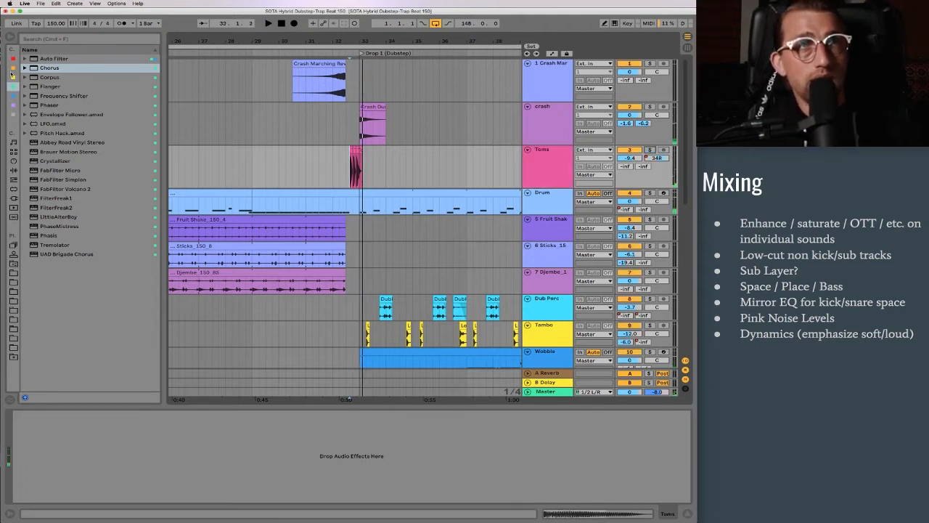
- Scroll down the track list to the Fruit Shake track to rename it Shaker
scroll(down, 3)
text(Shaker)
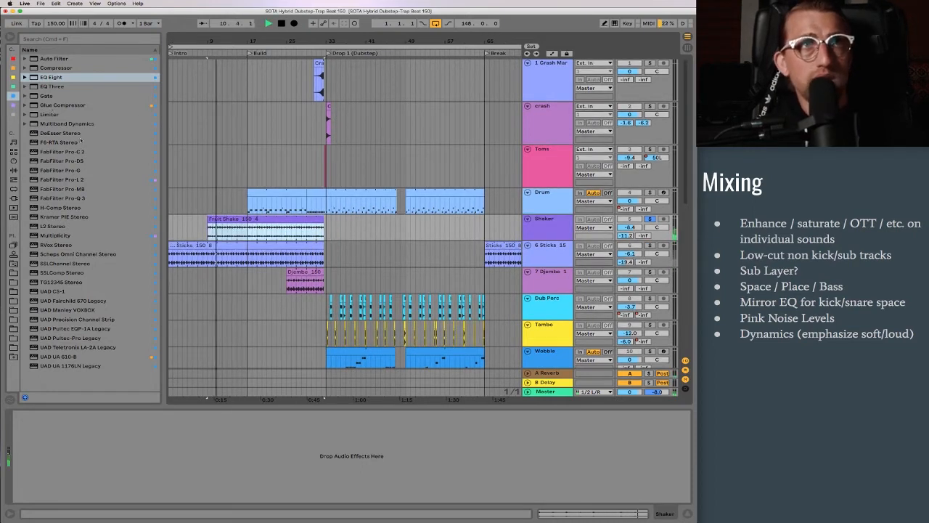
- Select the sticks track header to begin renaming it Sticks
click(67, 123)
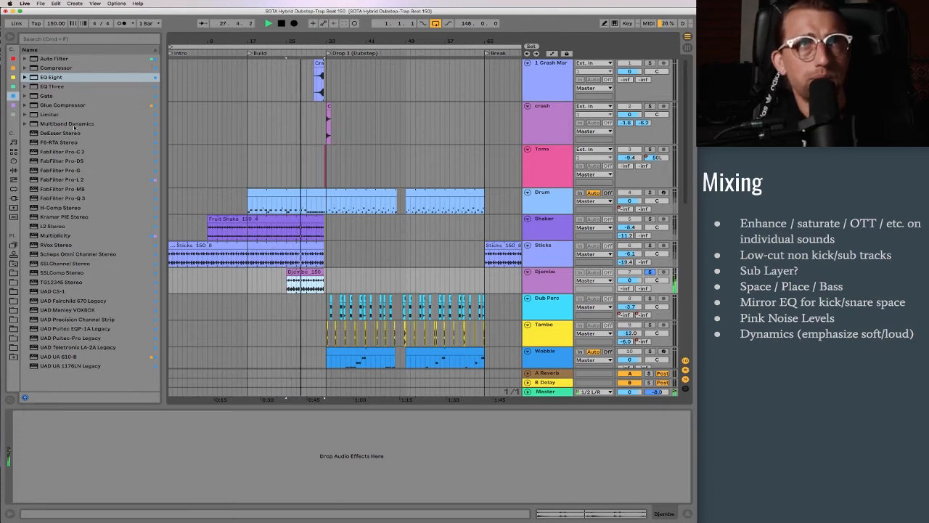
- Load Drum Buss from its presets onto the Djembe track, then select Dub Perc
click(53, 77)
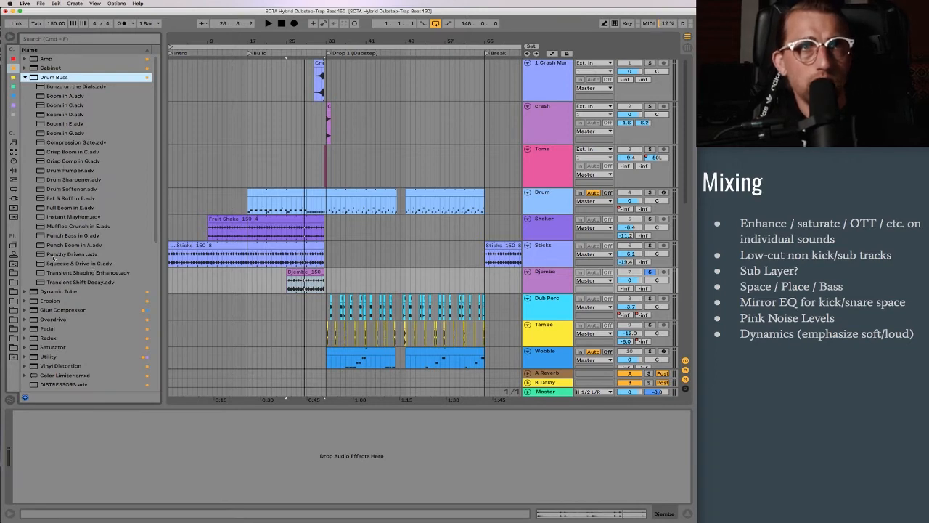
click(73, 254)
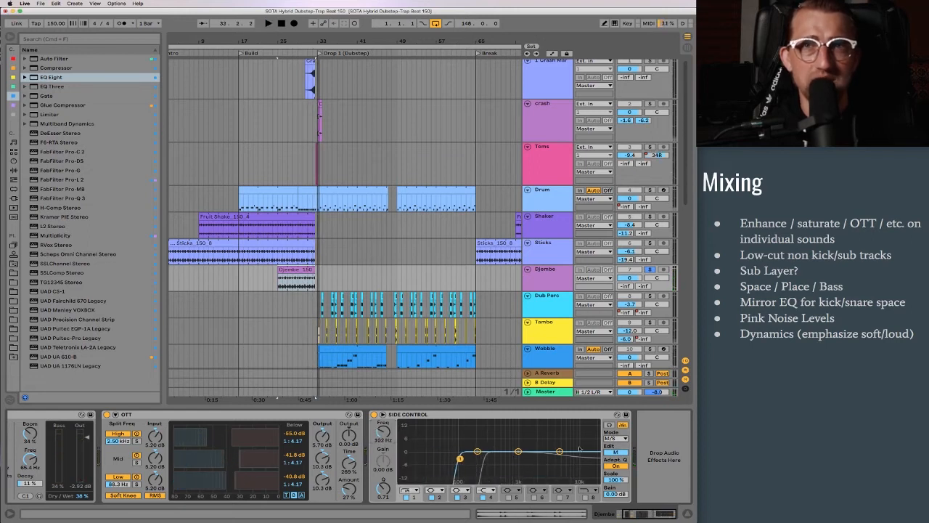
click(616, 438)
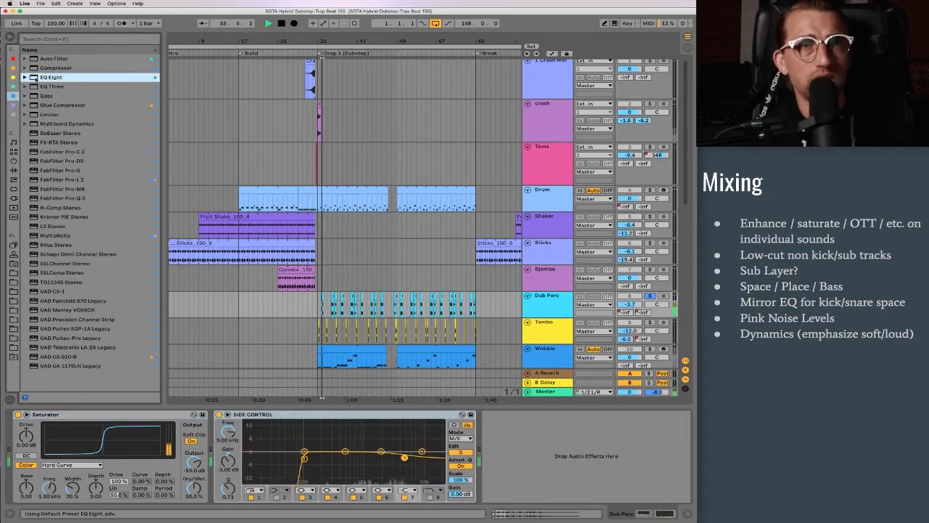
- Select the Dub Perc track to receive Saturator and the Side Control EQ
click(66, 123)
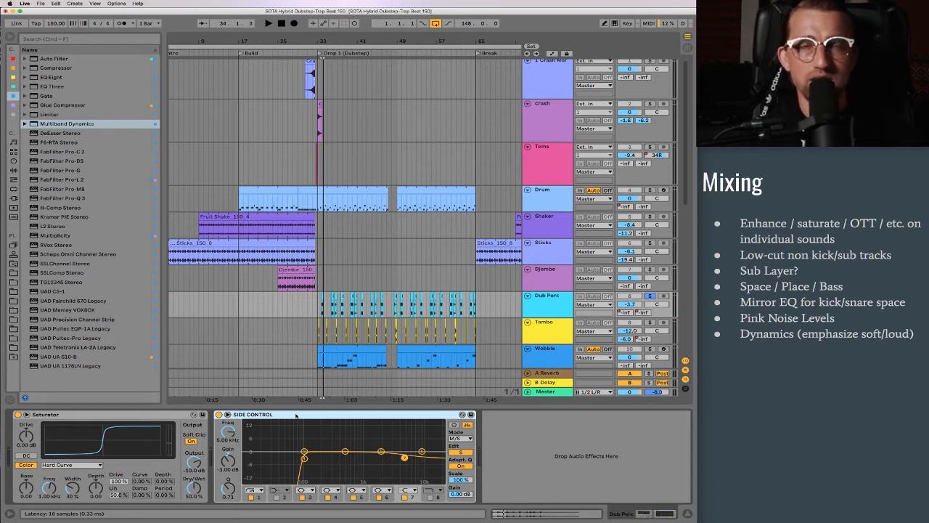
click(52, 77)
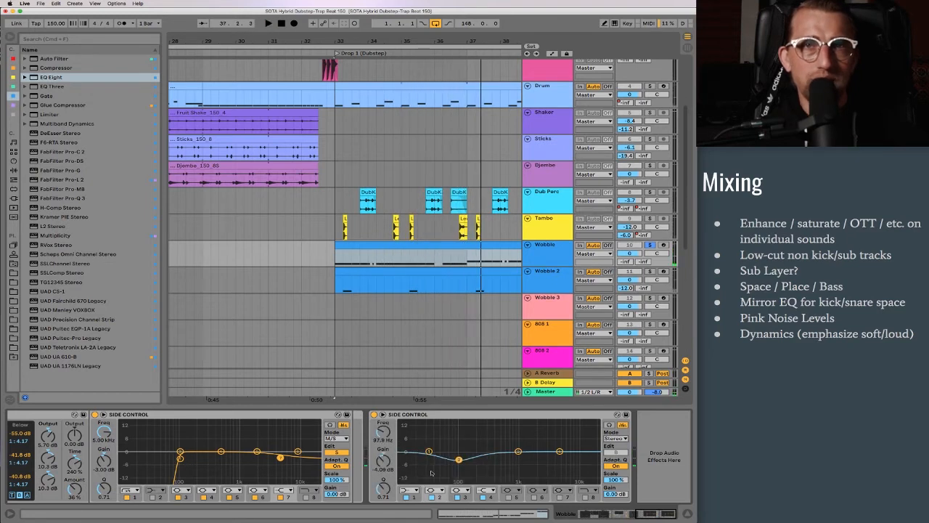
click(268, 23)
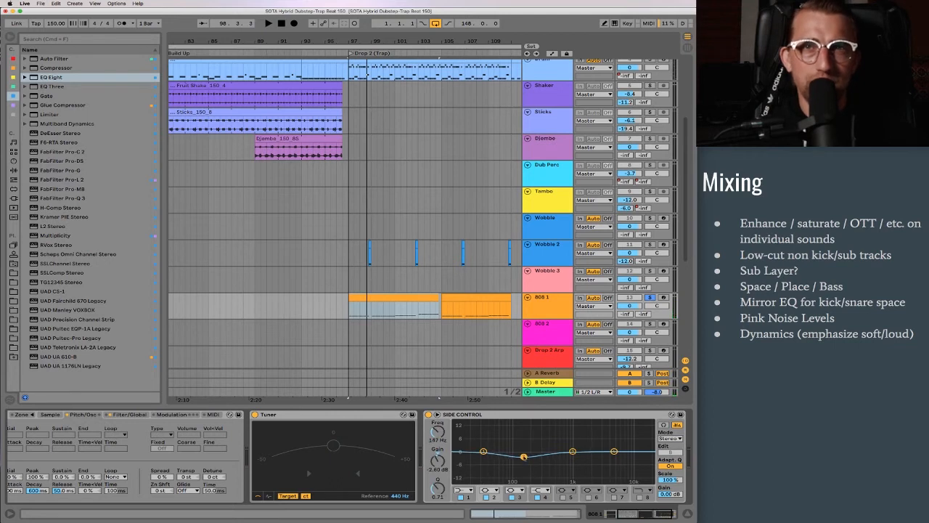
- Dip 808 1's EQ band 2 to about -2.4 dB at 147 Hz, Q about 2.7
drag(523, 456, 523, 458)
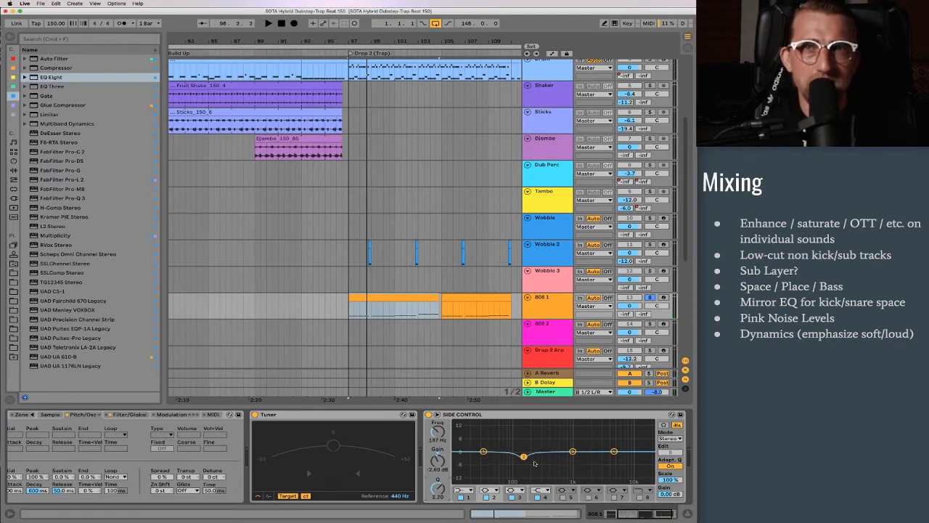
drag(524, 455, 523, 462)
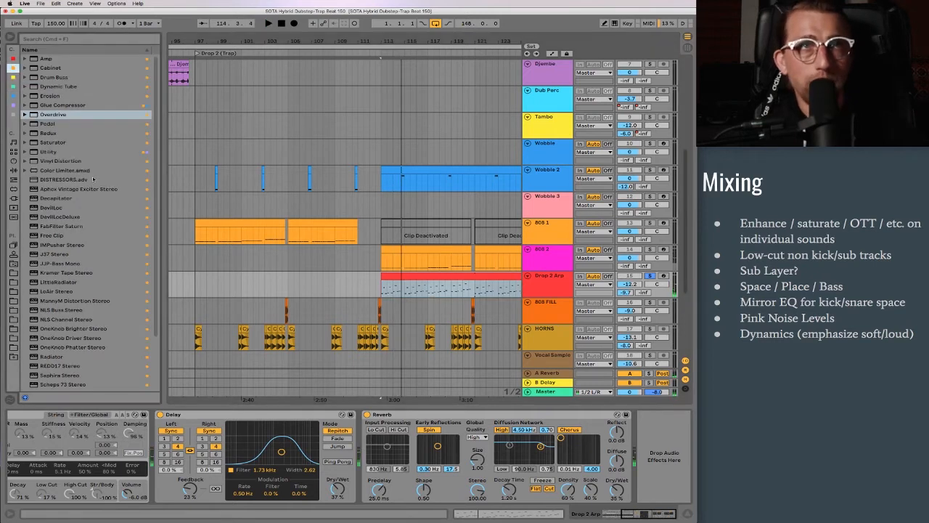
- Load Saturator after the Reverb on the Drop 2 Arp track
click(54, 142)
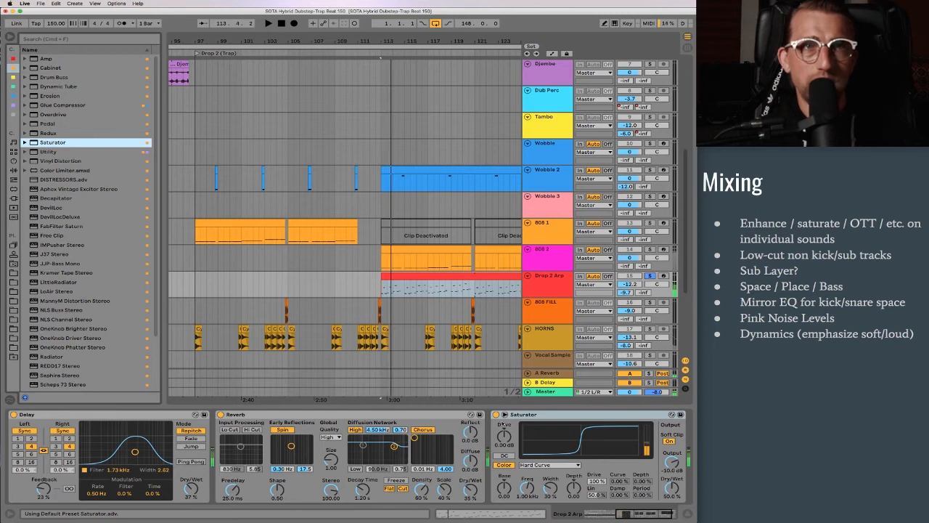
click(267, 24)
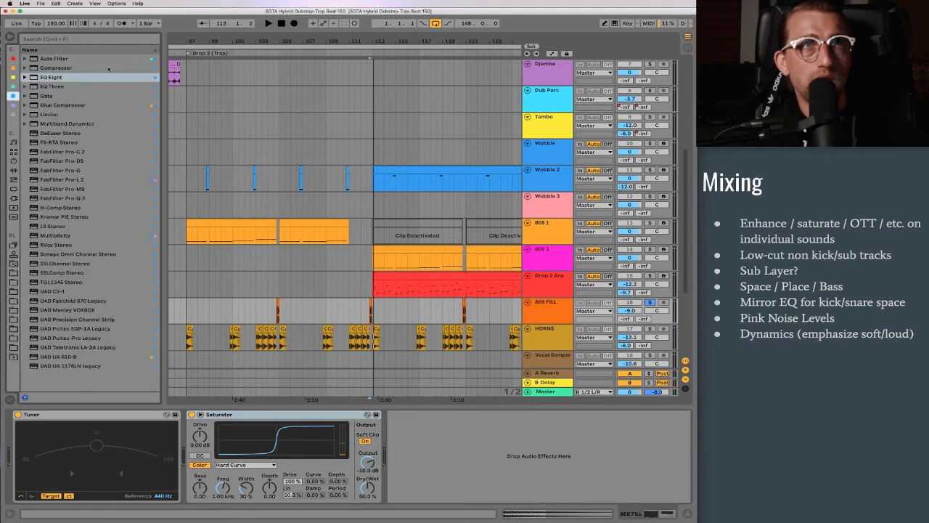
- Load Saturator next to the Tuner on the 808 FILL track
double_click(67, 124)
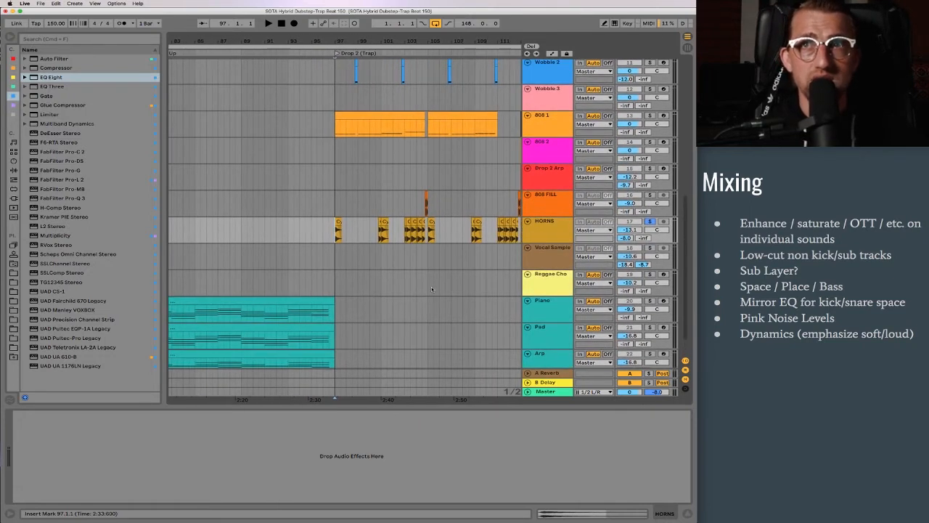
mouse_move(477, 285)
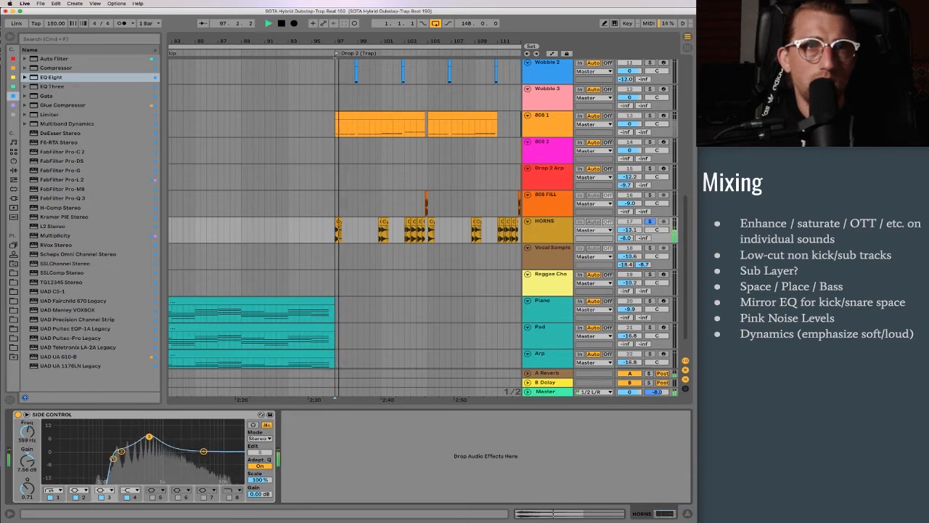
- Raise the HORNS EQ bell band to about +7.5 dB at 399 Hz
drag(148, 438, 148, 457)
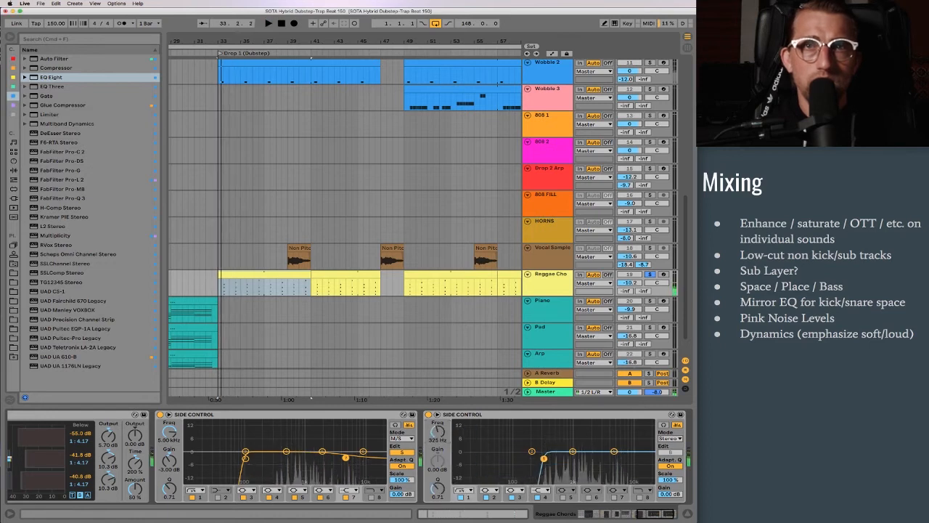
- Add Multiband Dynamics and two high-pass EQ Eights, one in M/S, to Reggae Chords
click(268, 22)
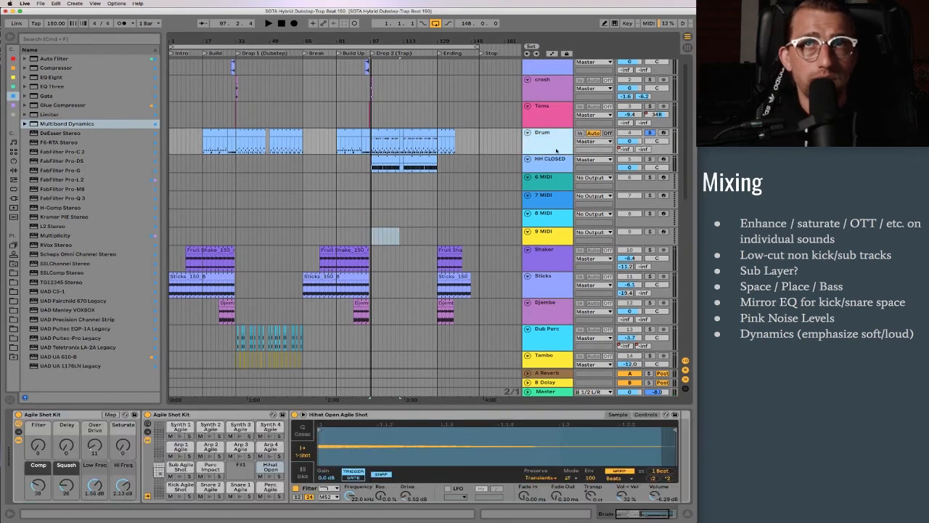
- Split the Hihat Open pad onto its own new MIDI track named HH OPEN
click(541, 133)
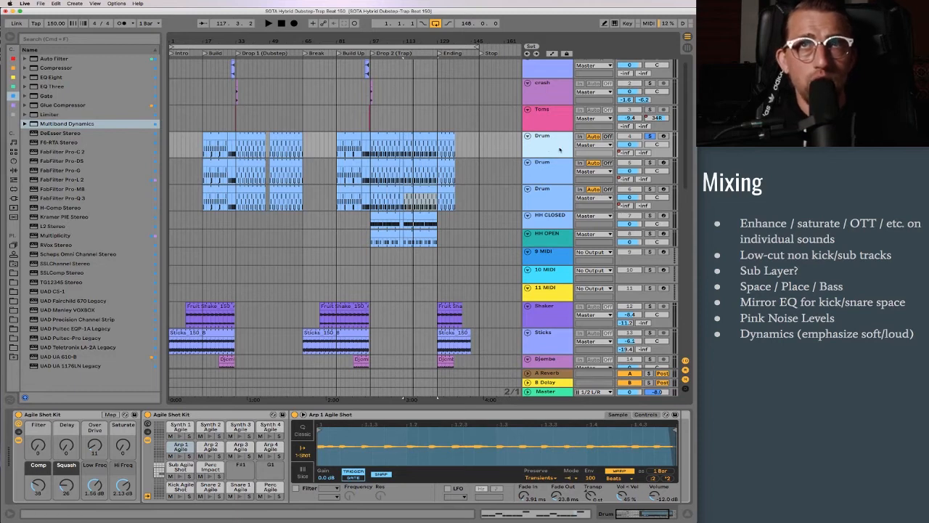
- Arrange KICK, SN1 and SN2 beside the crash, Toms and hi-hat tracks
double_click(541, 136)
text(KICK)
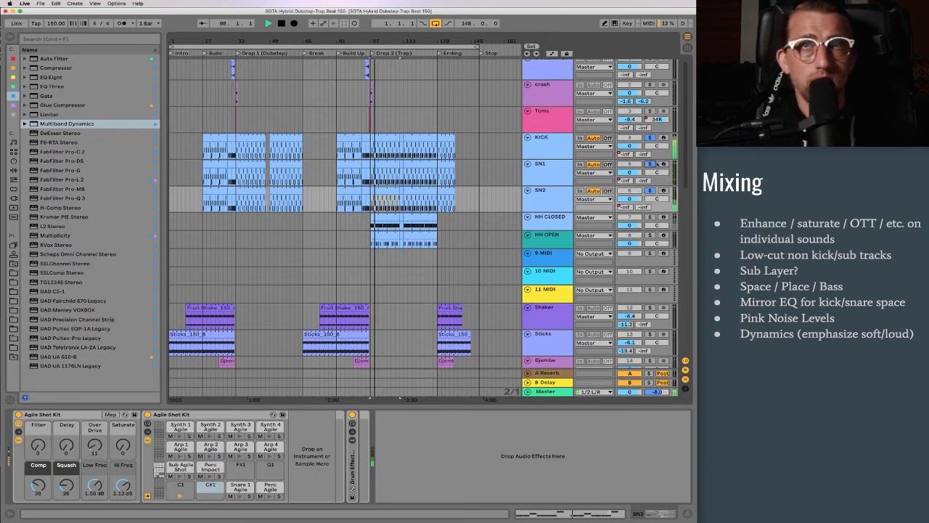
click(548, 198)
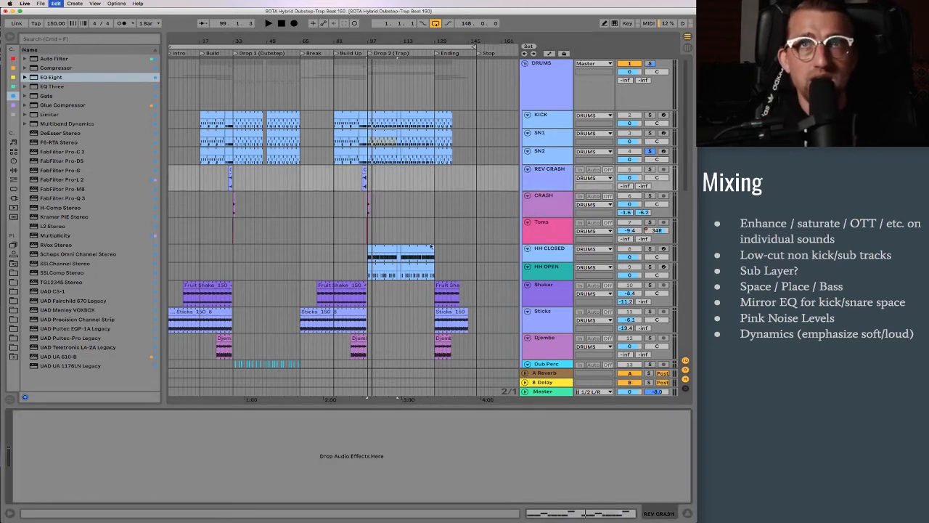
- Group the kick, snare, crash, tom, hi-hat and percussion tracks under DRUMS with Cmd+G
click(546, 201)
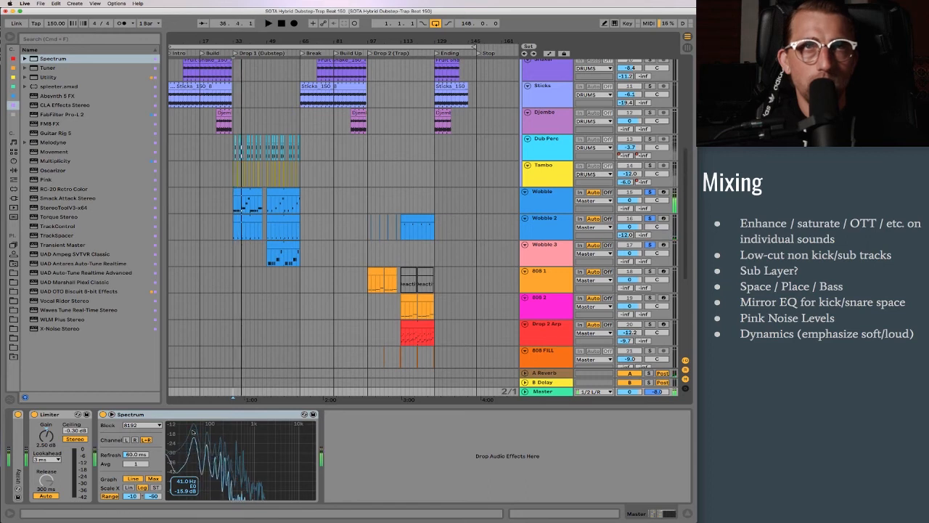
- Move Dub Perc and Tambo into DRUMS and add Spectrum after the Master Limiter
click(546, 223)
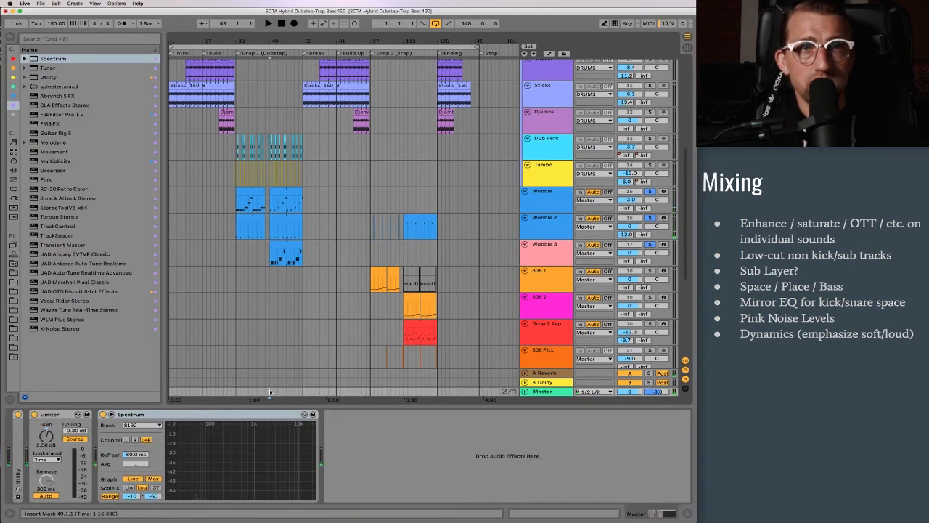
click(268, 22)
text(PINK)
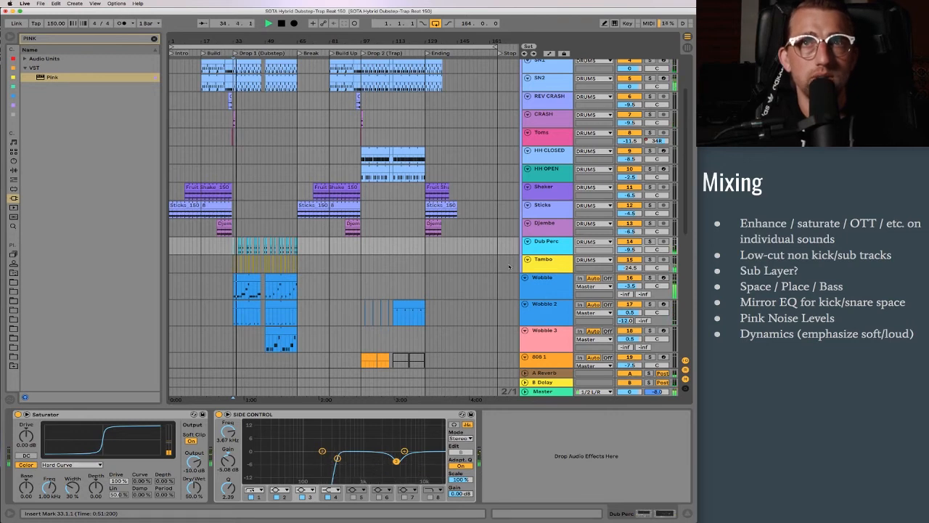
- Rebalance the drum track faders and search the browser for the Pink plugin
key(tab)
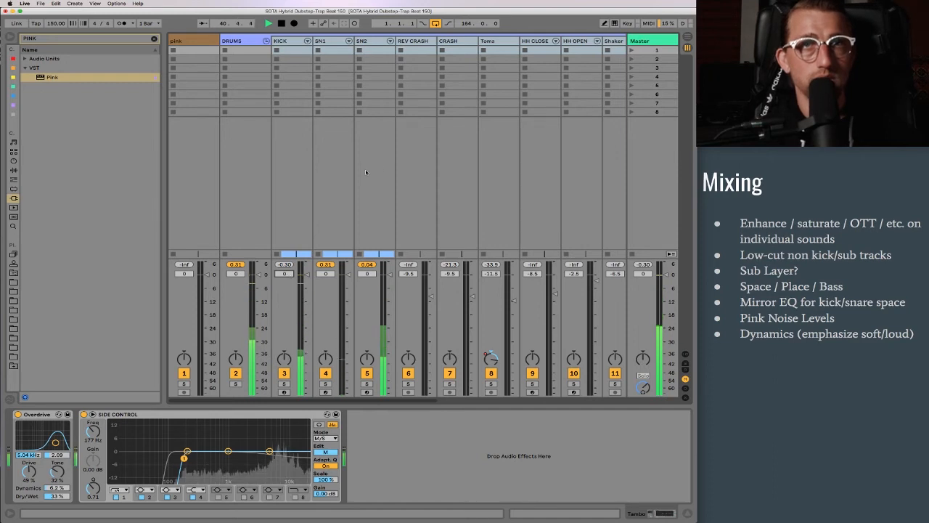
- Load Pink noise on a new track and lower the KICK, SN1 and SN2 faders
key(tab)
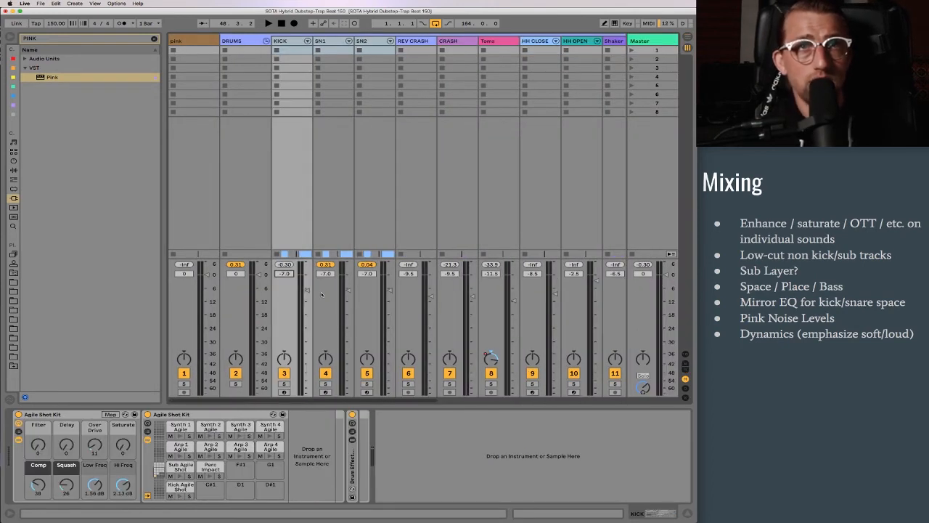
click(268, 23)
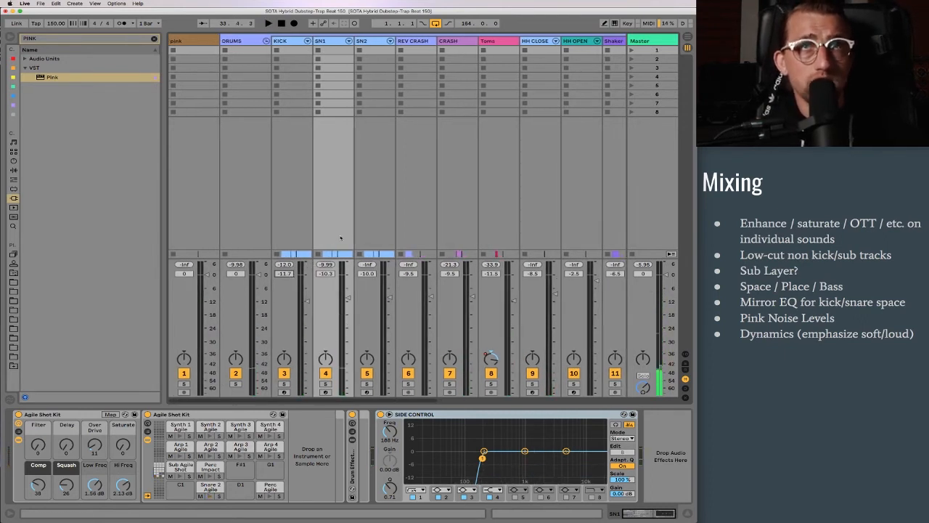
key(Tab)
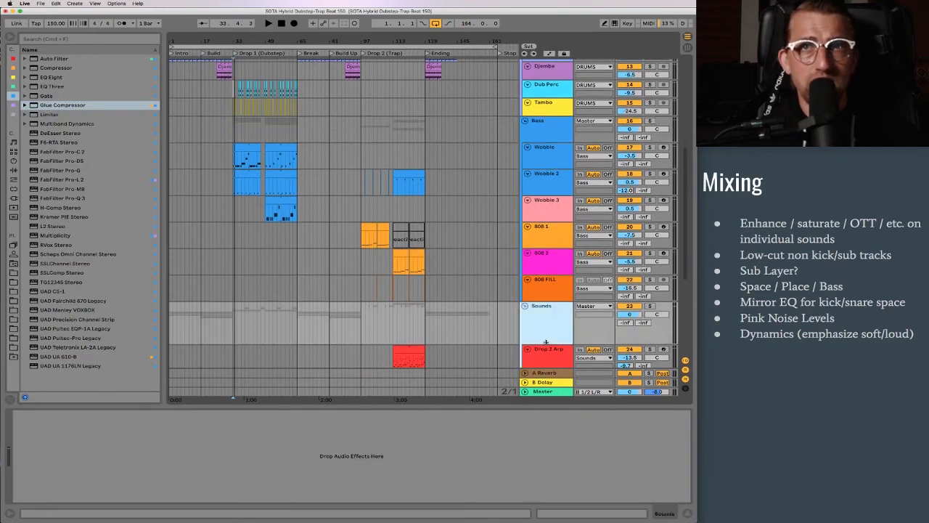
- Scroll the arrangement down to the Bass and Sounds groups
scroll(down, 3)
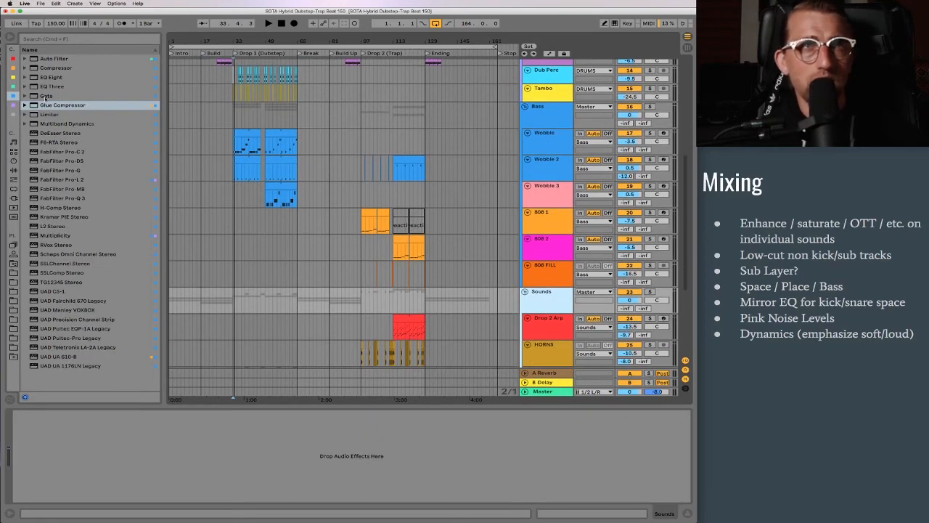
- Add Compressors on Sounds sidechained from SN1 and SN2, thresholds near -24 dB
click(56, 67)
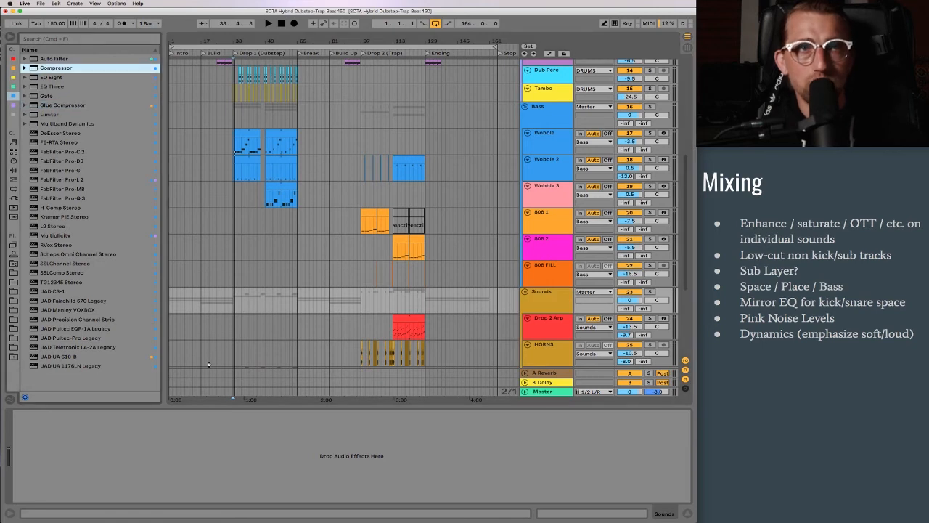
double_click(56, 68)
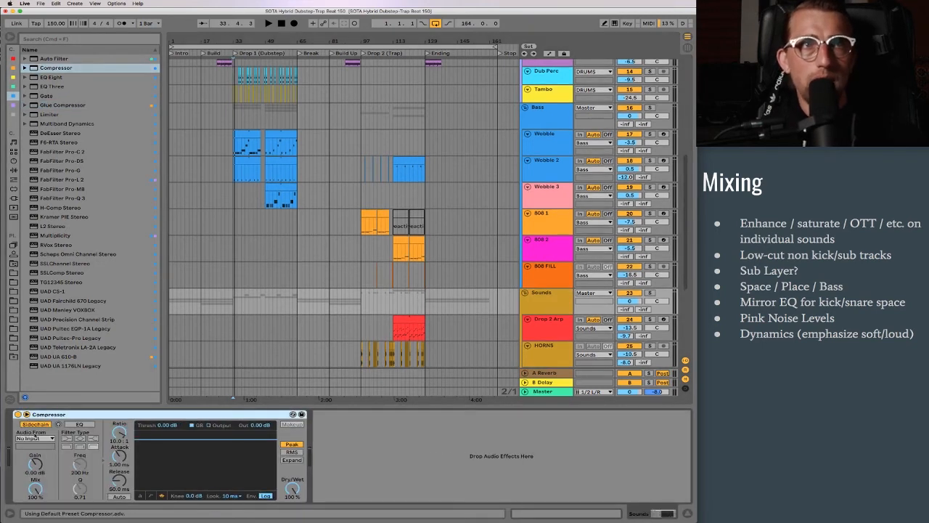
click(34, 438)
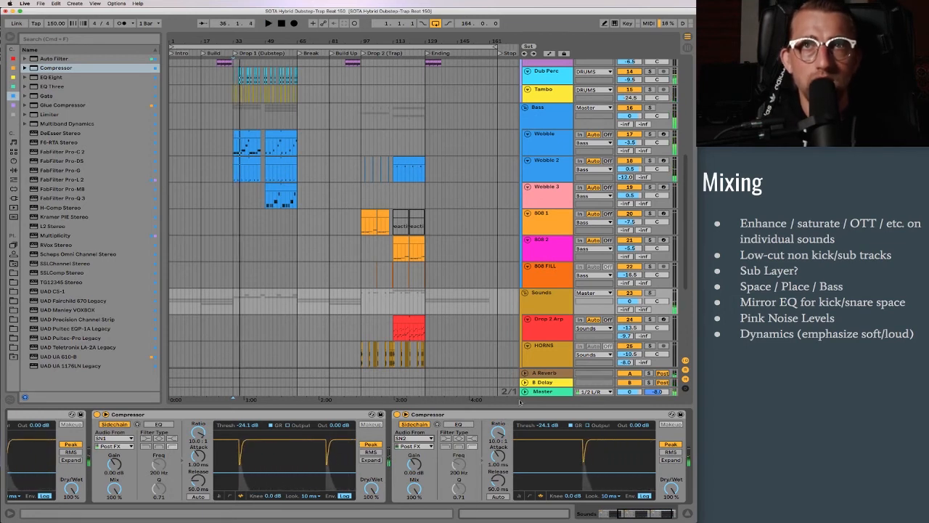
scroll(down, 3)
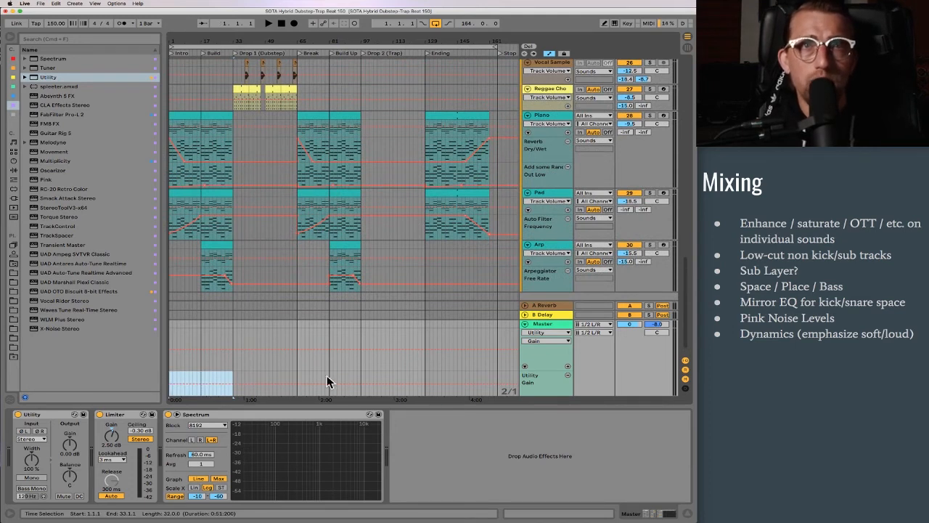
mouse_move(354, 370)
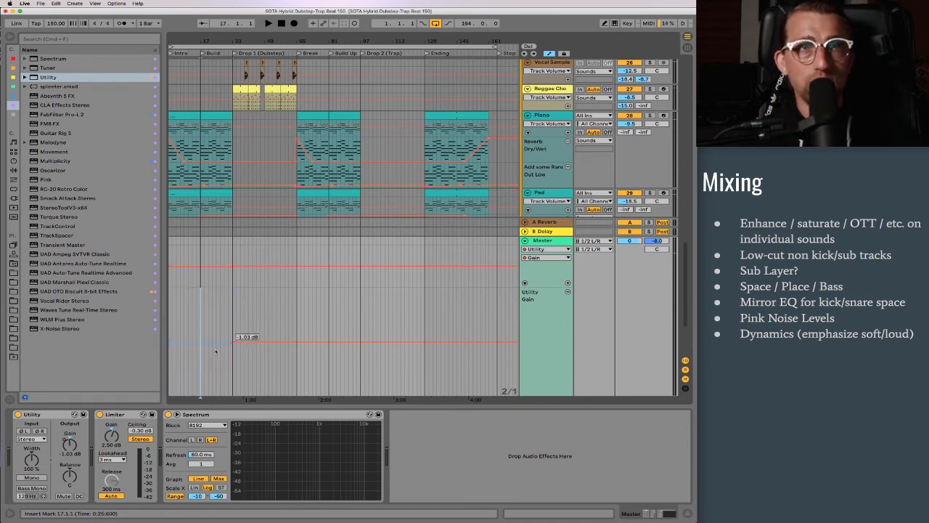
- Draw Master Utility Gain breakpoints at about -1 dB, -0.4 dB, then 0 dB
drag(216, 336, 192, 344)
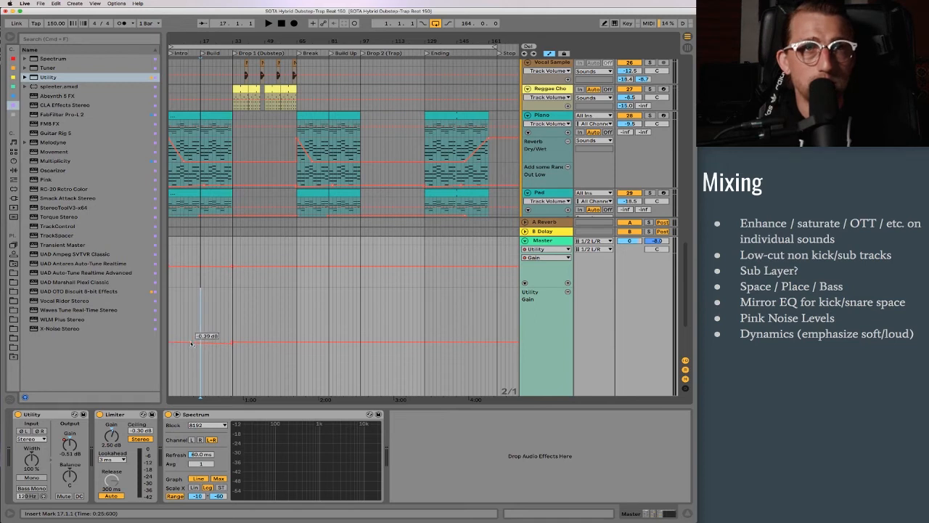
drag(207, 335, 230, 346)
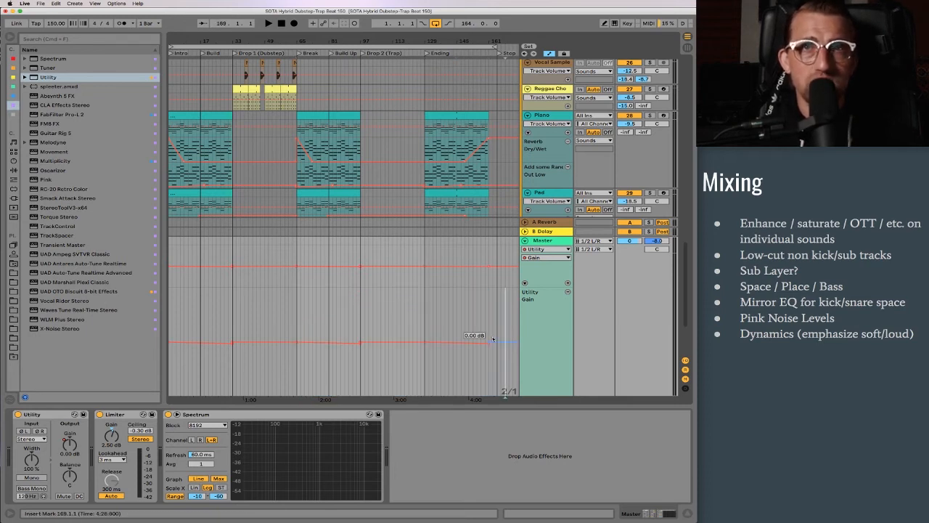
drag(492, 335, 492, 342)
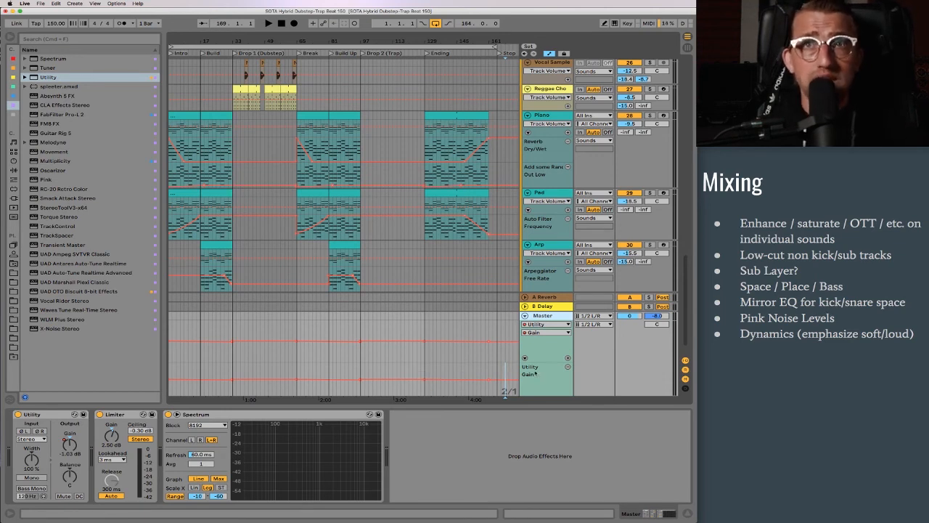
- Scroll the arrangement to bring the Sounds group's two compressors into view
scroll(down, 3)
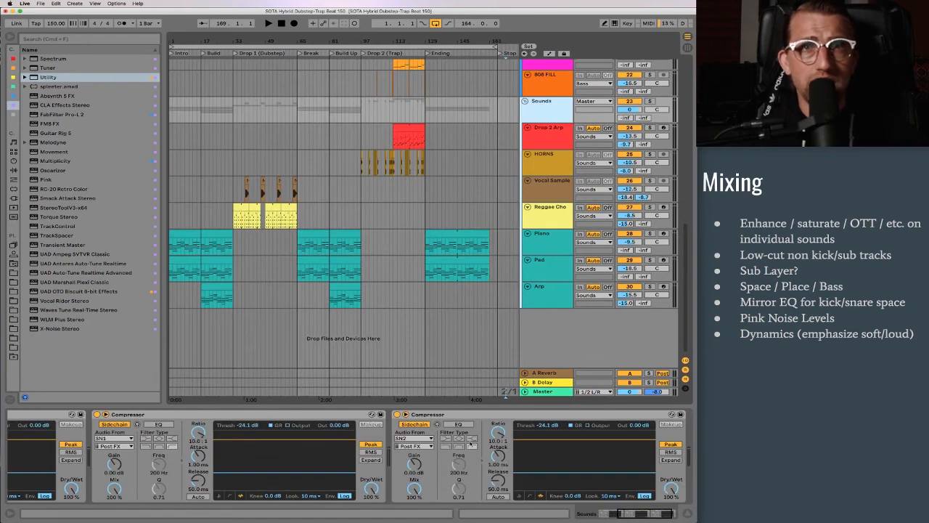
mouse_move(249, 443)
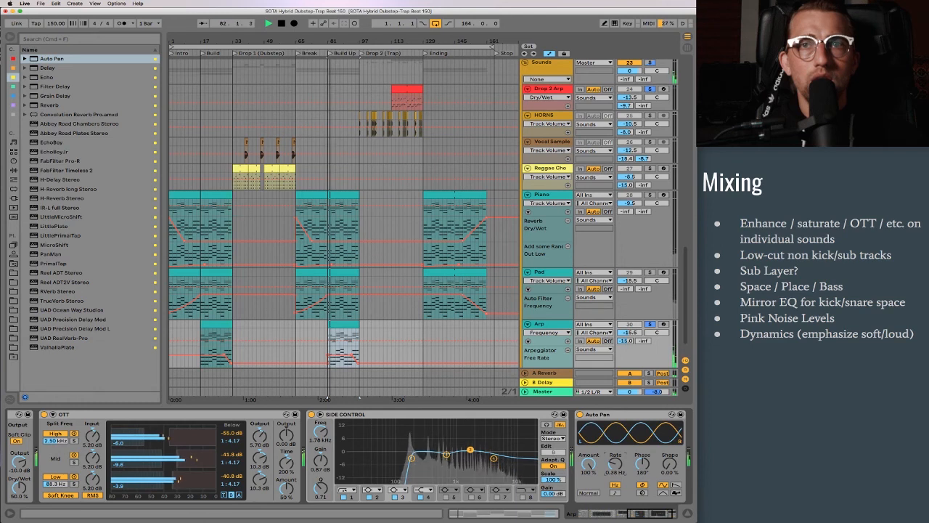
- Right-click in the Arp track's device area showing OTT, EQ Eight and Auto Pan
right_click(667, 457)
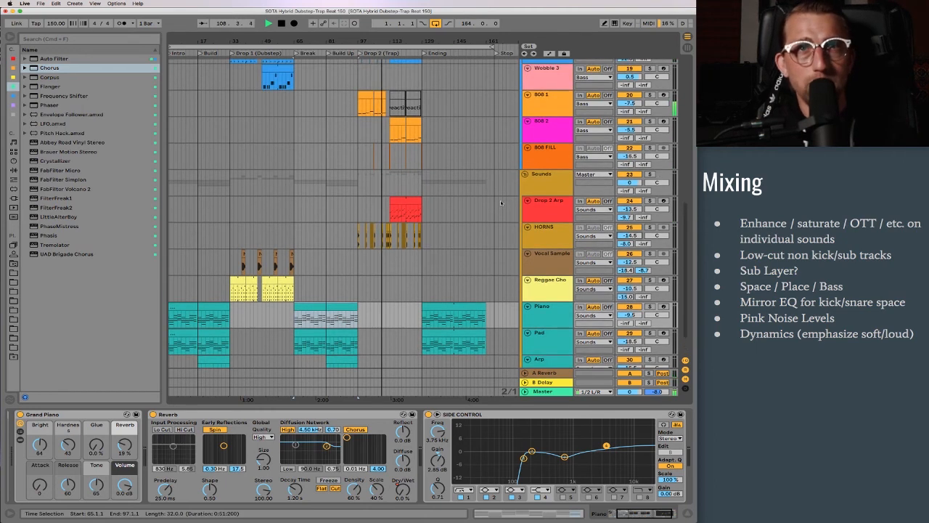
- Scroll down the arrangement to reach the Wobble 2 bass track
scroll(down, 3)
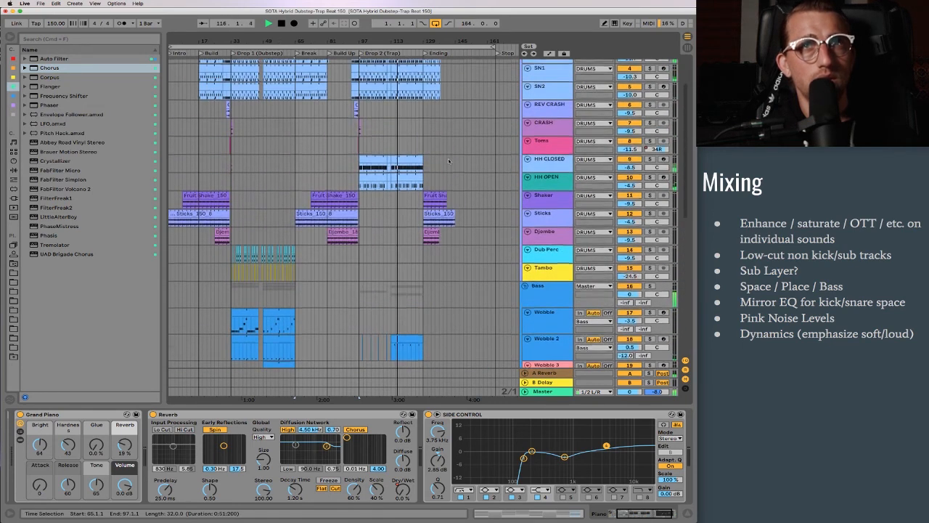
scroll(down, 3)
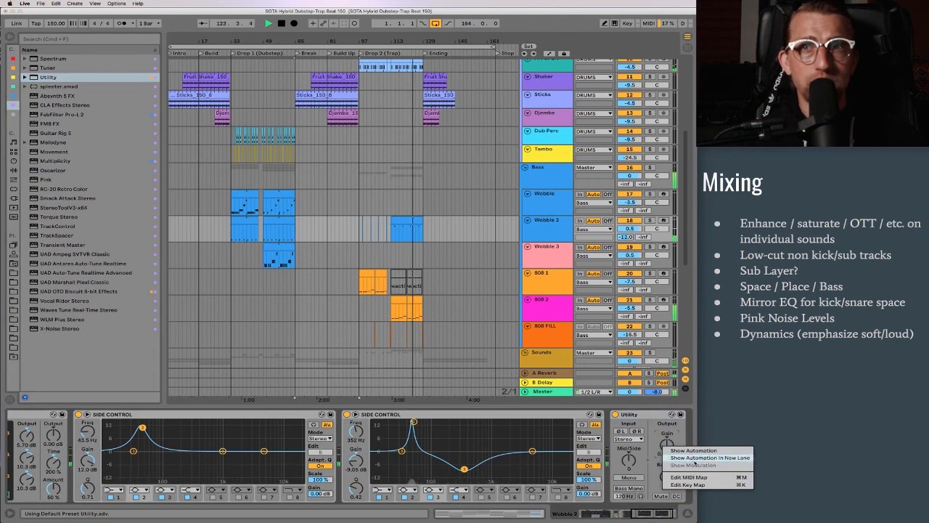
click(693, 450)
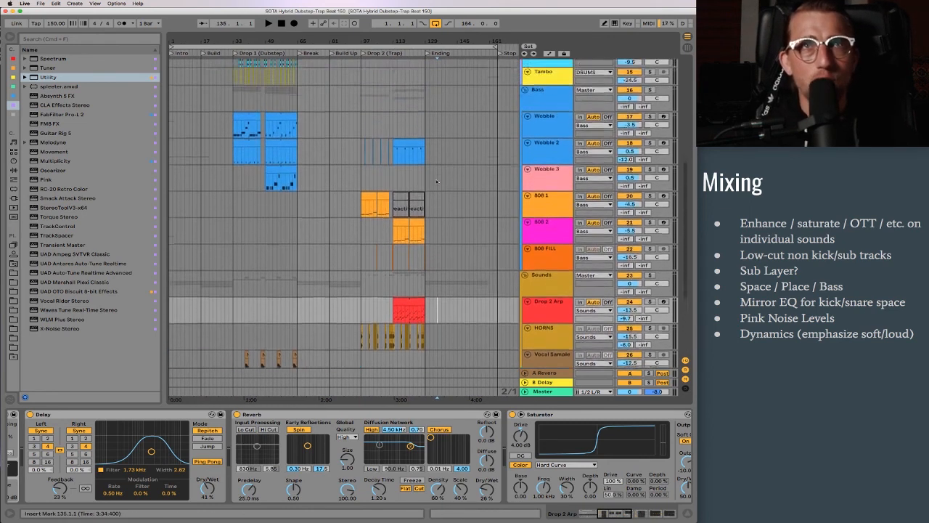
- Scroll the arrangement down toward the Wobble and 808 bass tracks
scroll(down, 3)
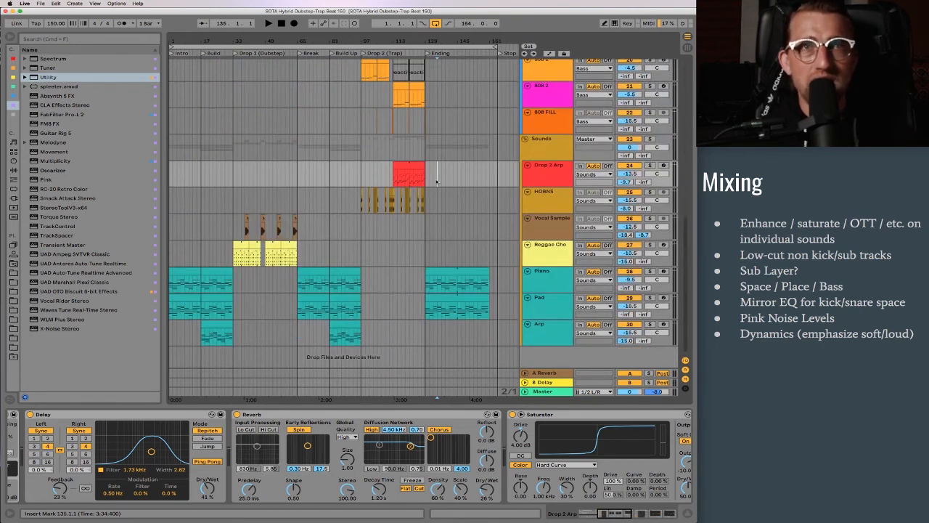
mouse_move(405, 333)
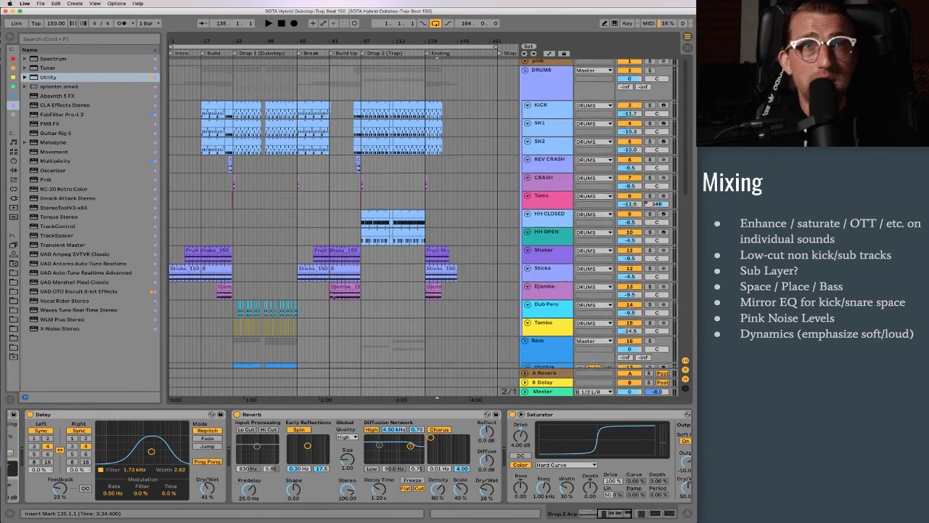
scroll(down, 3)
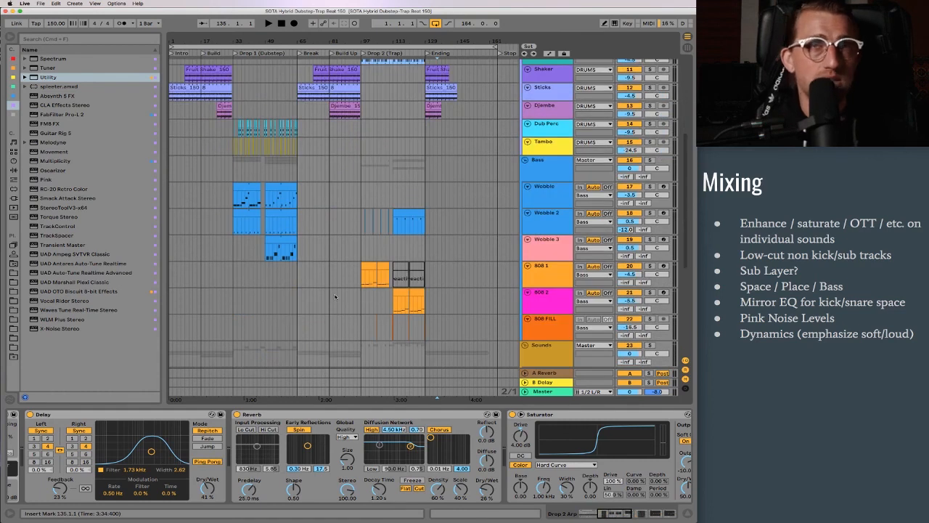